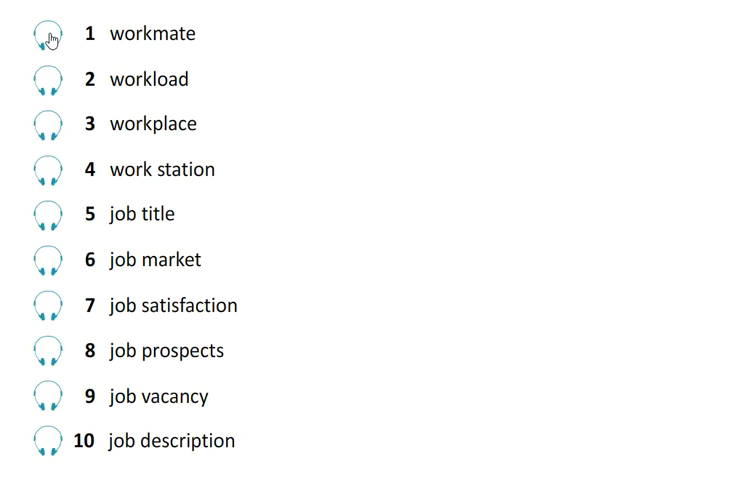
pyautogui.moveTo(48, 84)
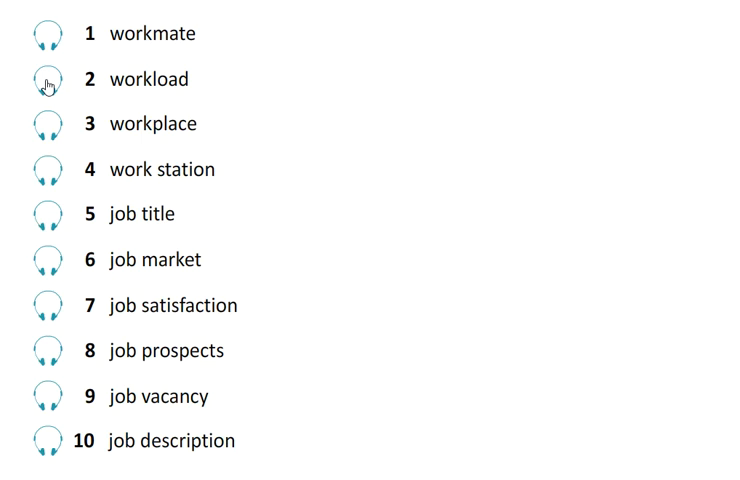
pyautogui.moveTo(48, 128)
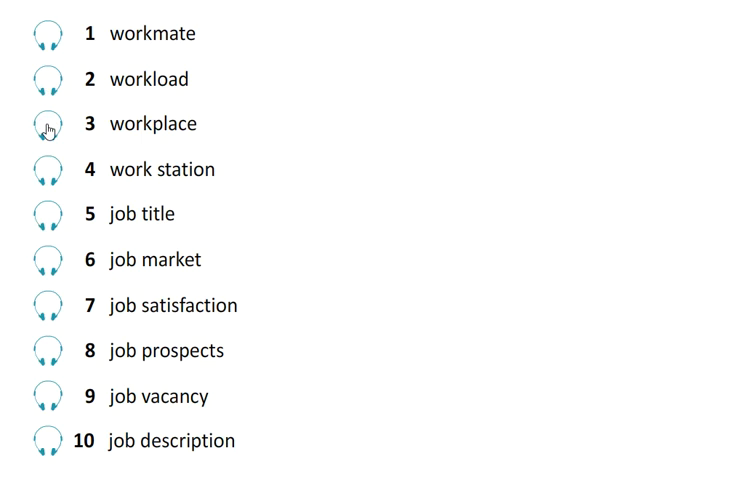
pyautogui.moveTo(48, 172)
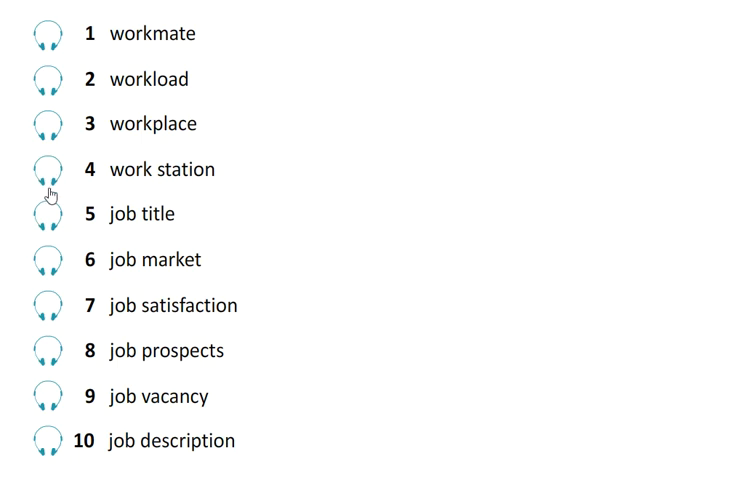
pyautogui.moveTo(50, 220)
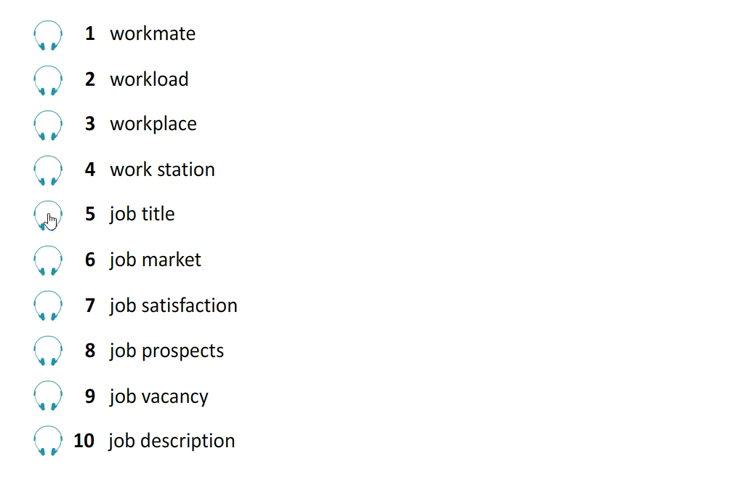
pyautogui.moveTo(50, 250)
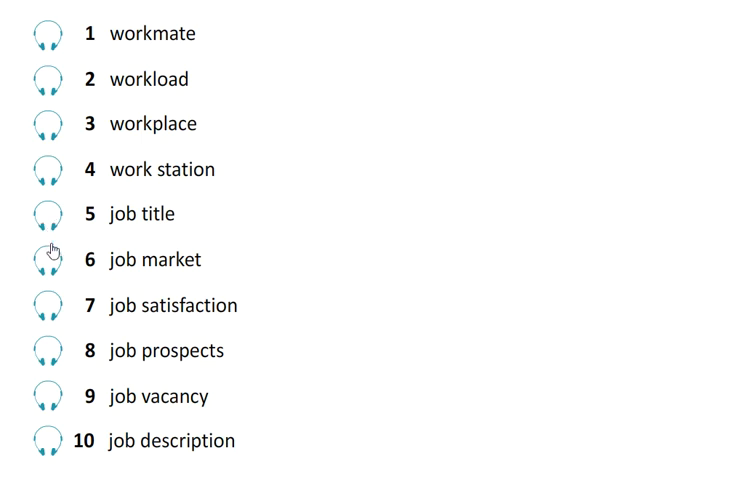
pyautogui.moveTo(48, 270)
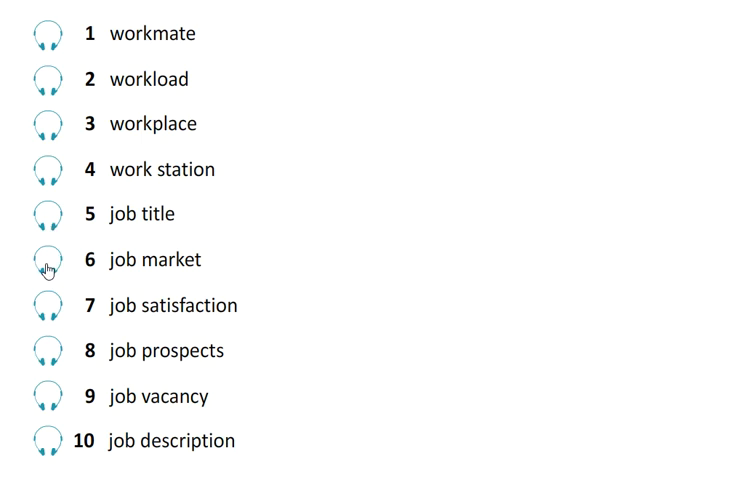
pyautogui.moveTo(48, 312)
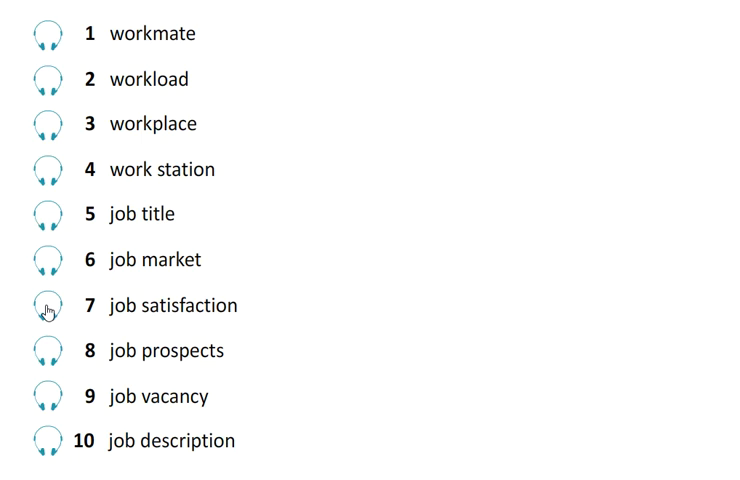
pyautogui.moveTo(48, 354)
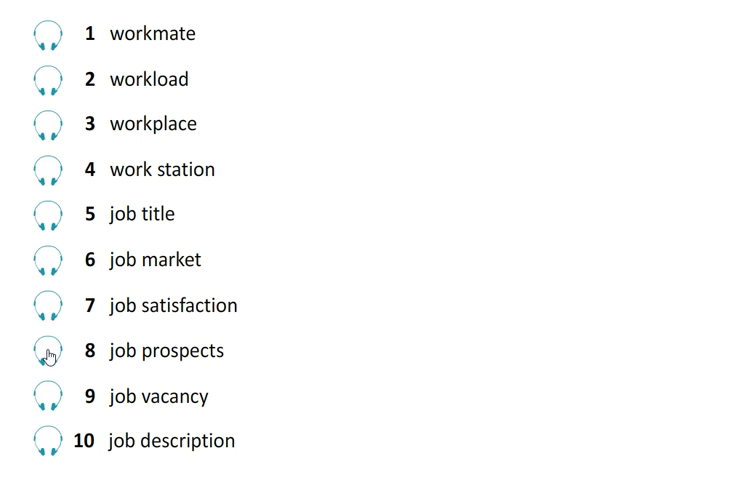
pyautogui.moveTo(48, 388)
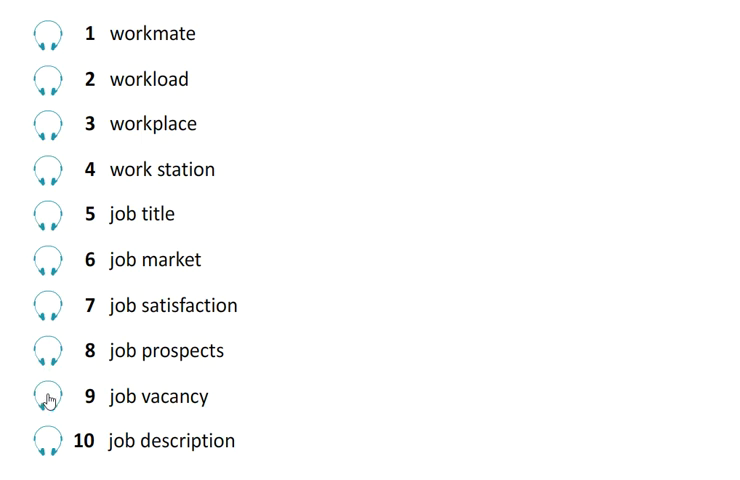
pyautogui.moveTo(50, 444)
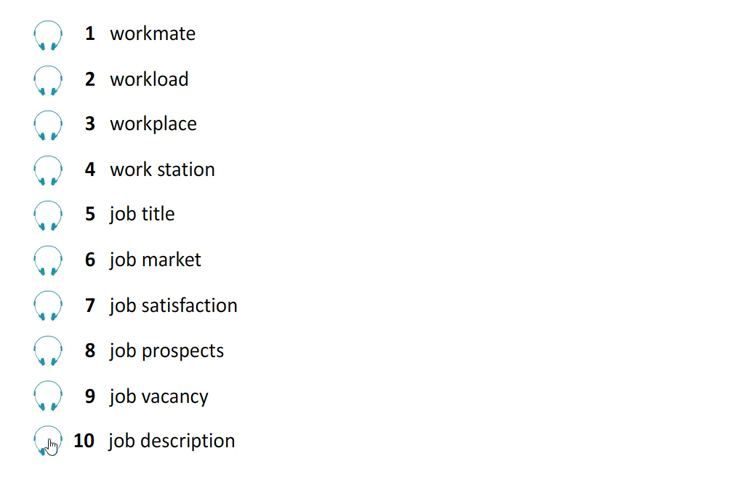